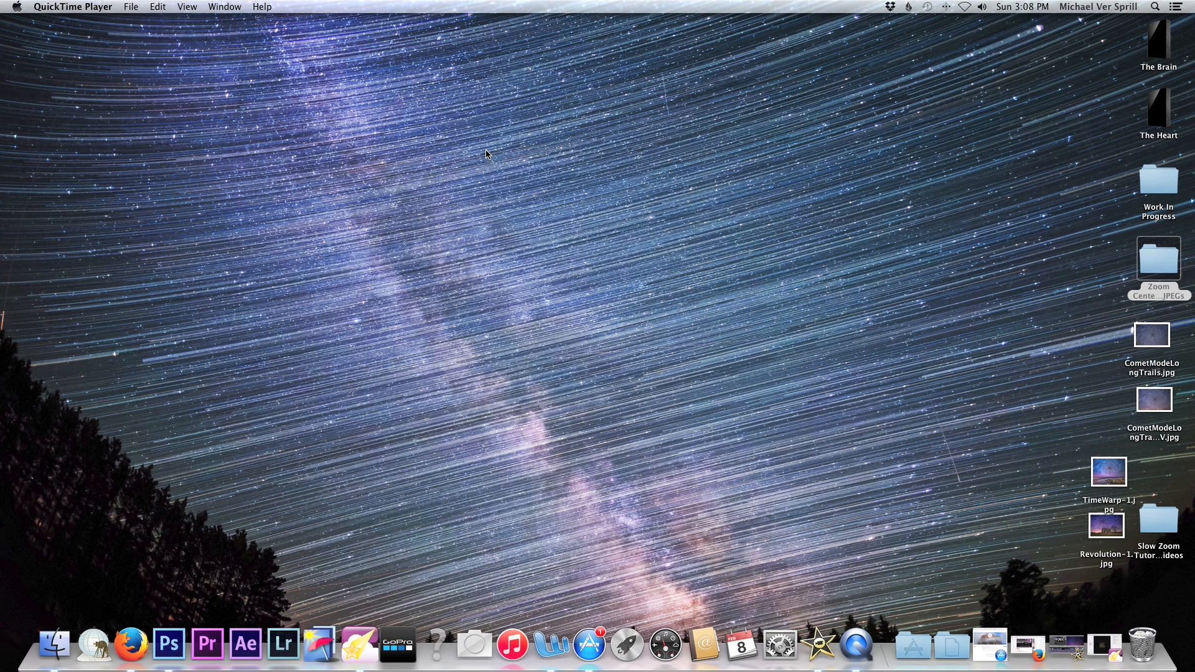
Inspect the first source frame from the Zoom Centered JPEGs folder, then dismiss it
double_click(1158, 263)
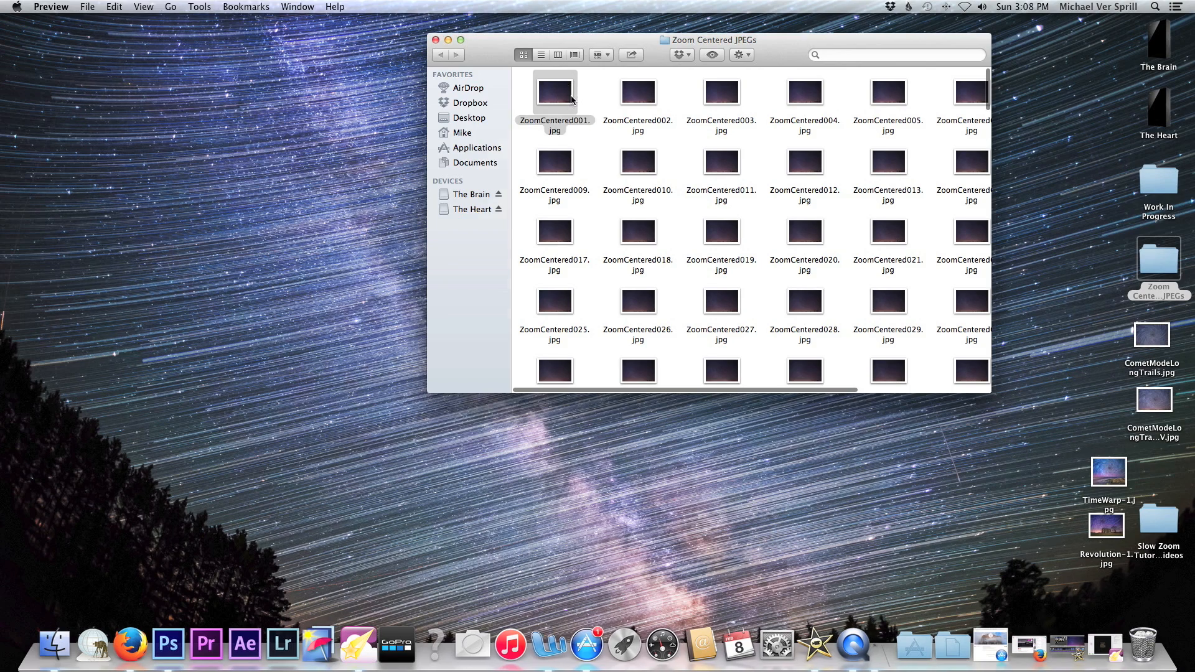
double_click(553, 91)
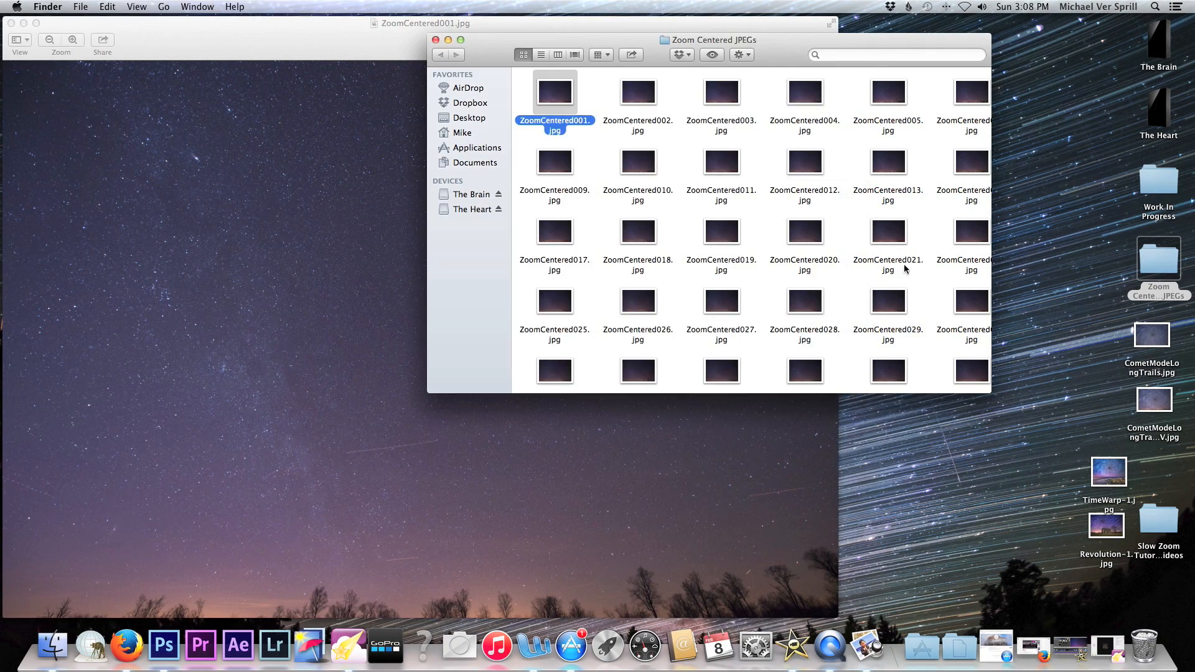
scroll(down, 3)
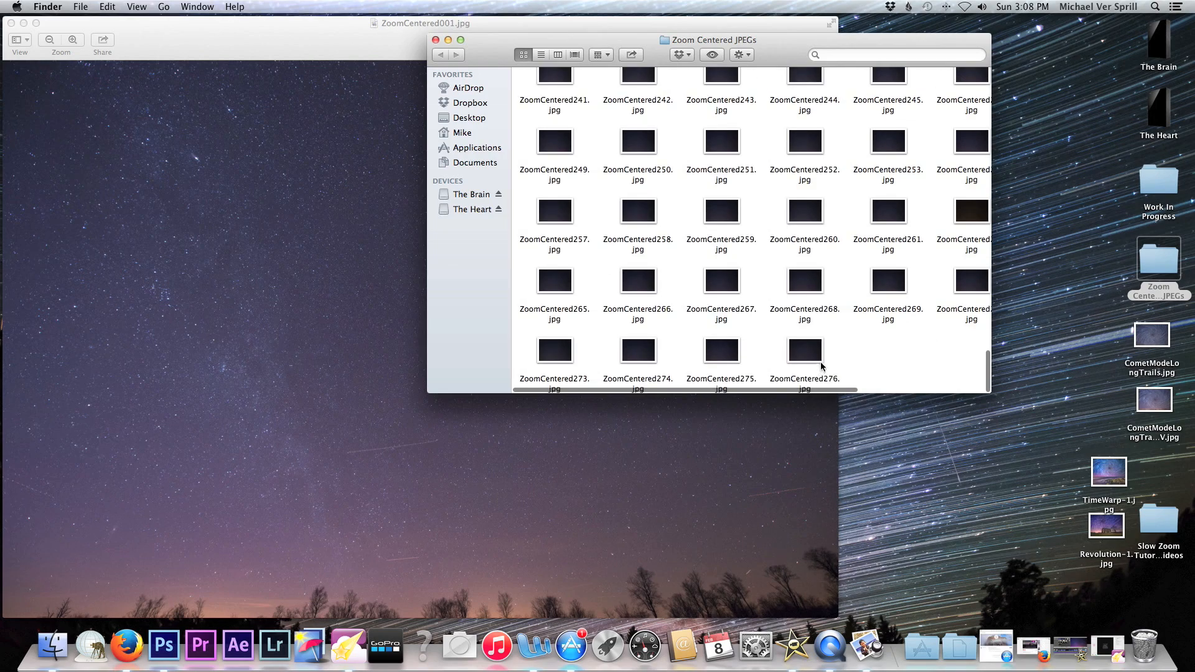
double_click(805, 351)
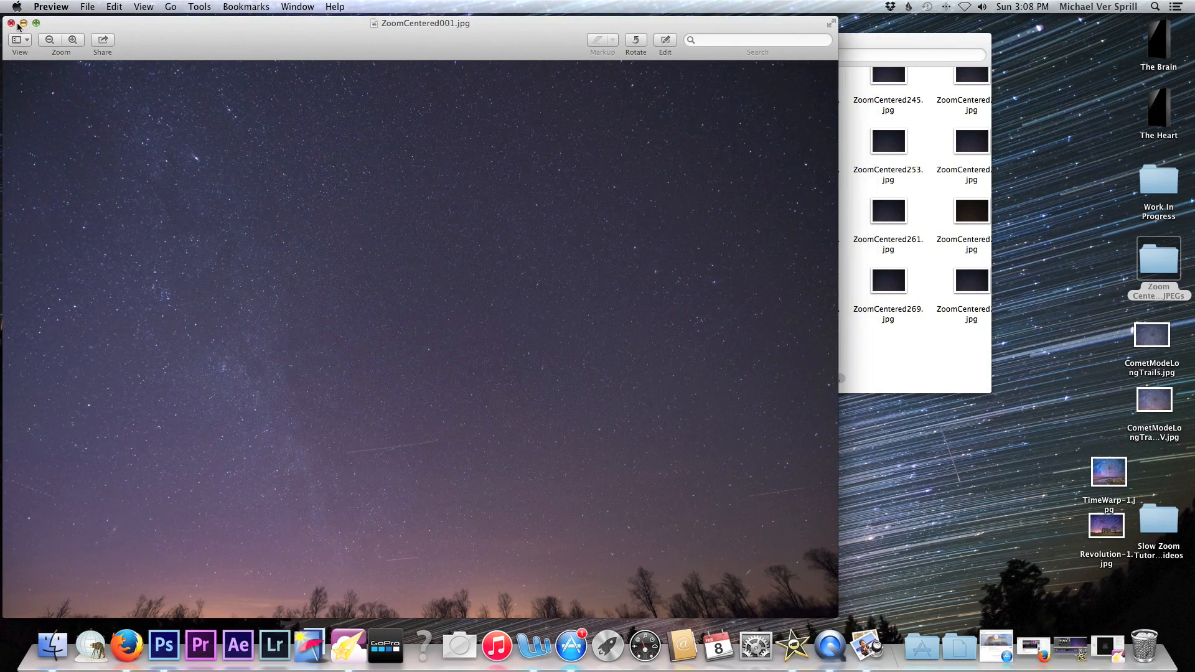
click(12, 23)
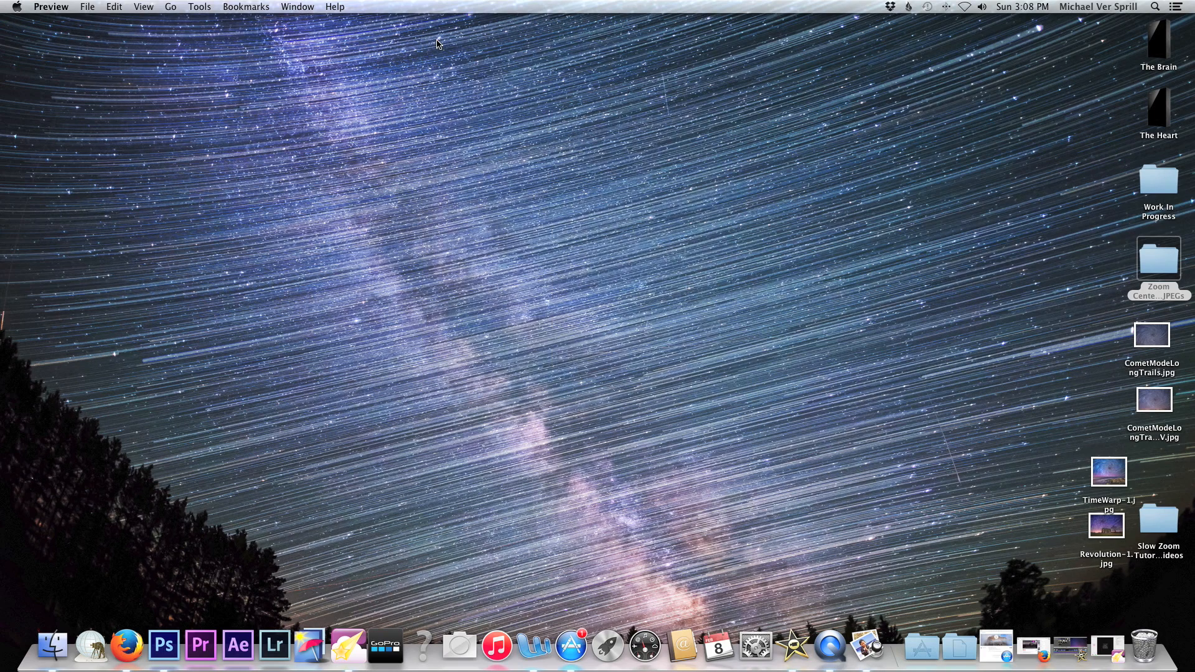
mouse_move(349, 656)
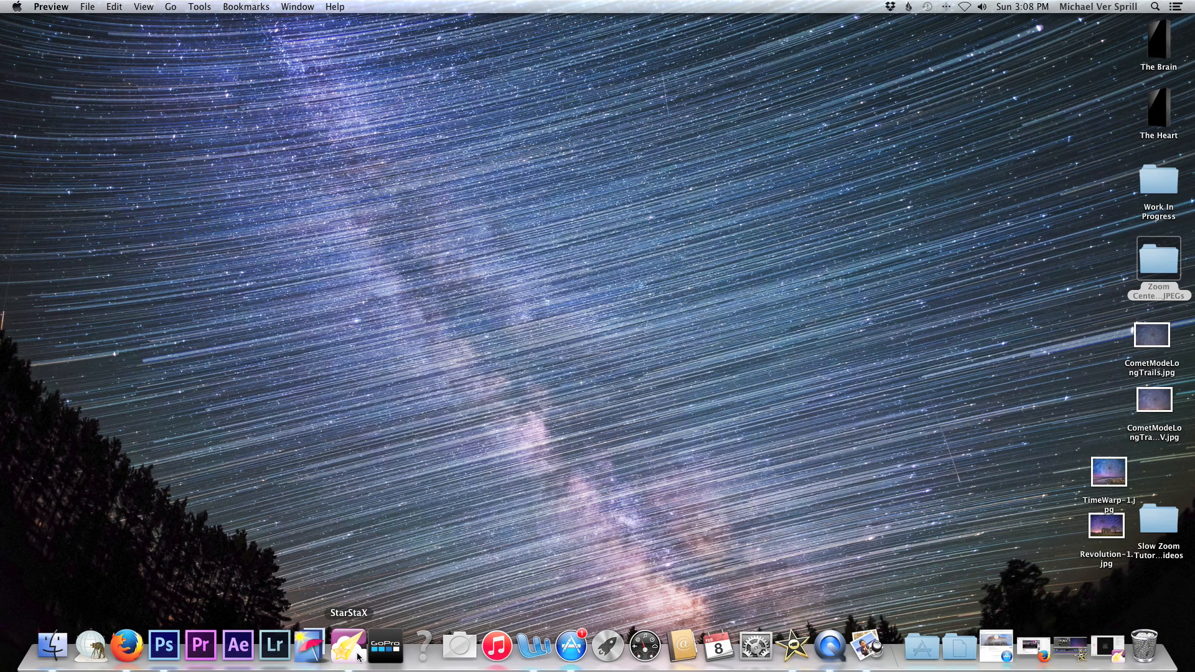
Launch StarStaX and load the Zoom Centered JPEGs frames into the stack
click(348, 645)
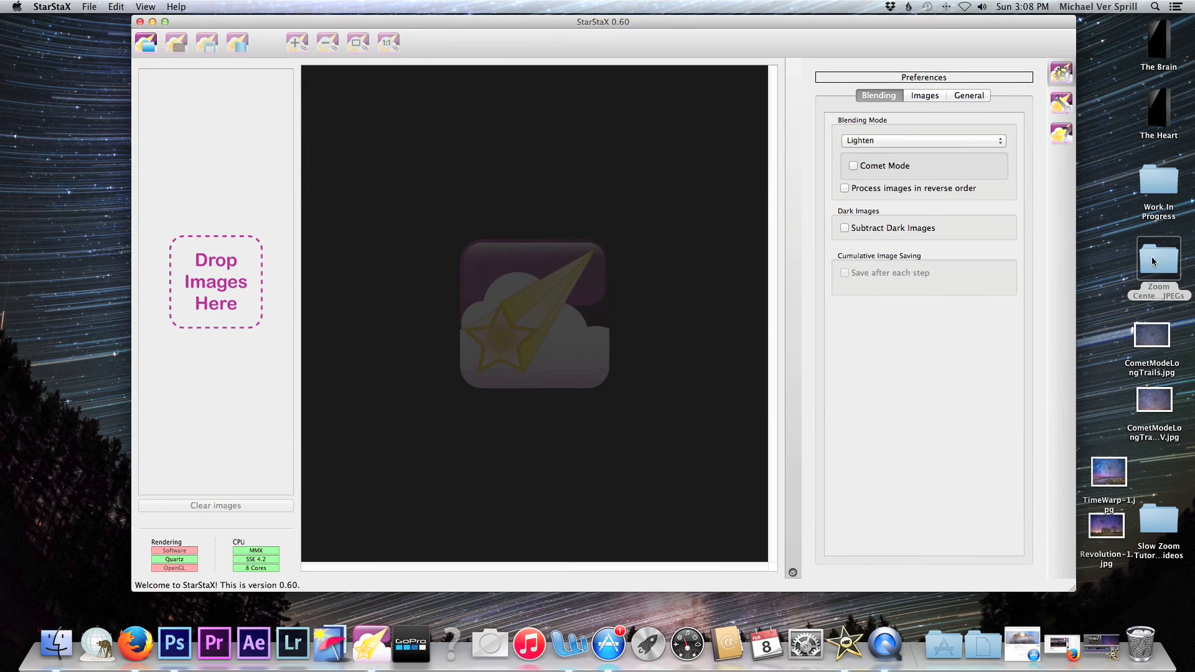
double_click(1157, 255)
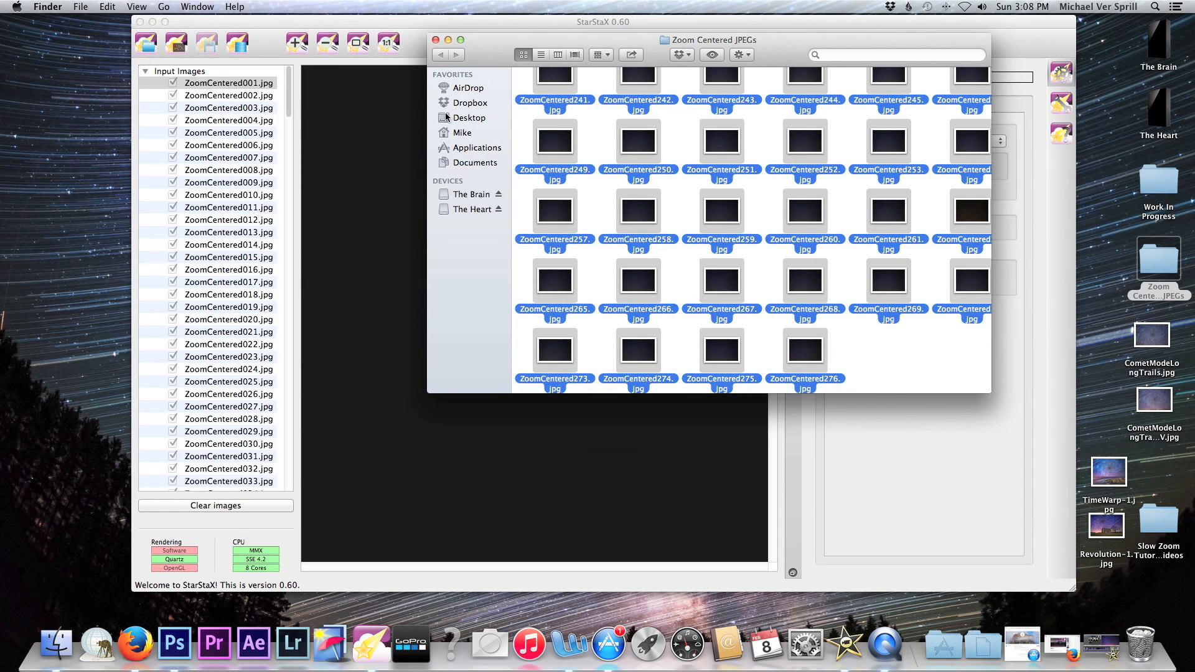
click(436, 40)
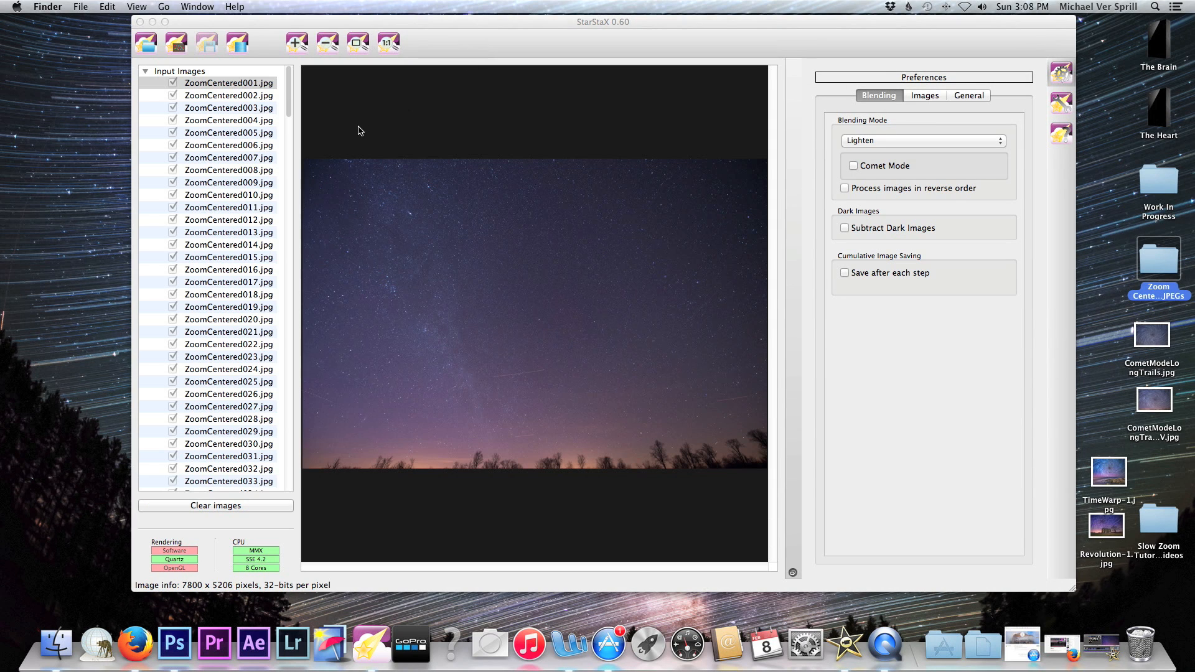
mouse_move(896, 205)
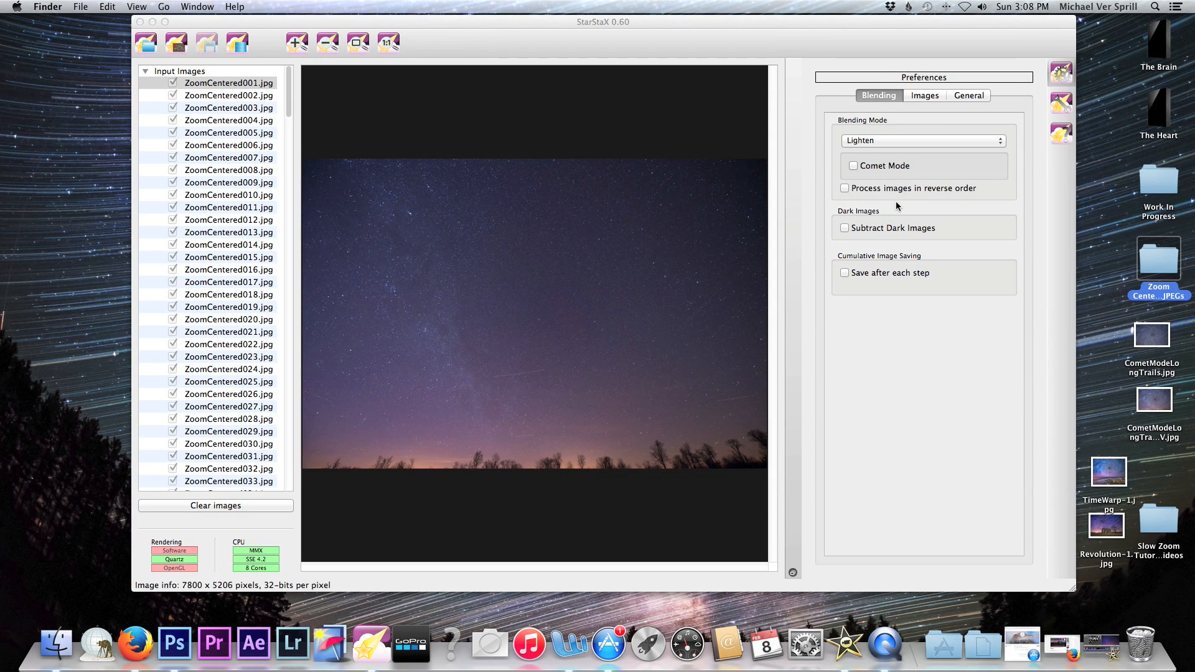
mouse_move(877, 189)
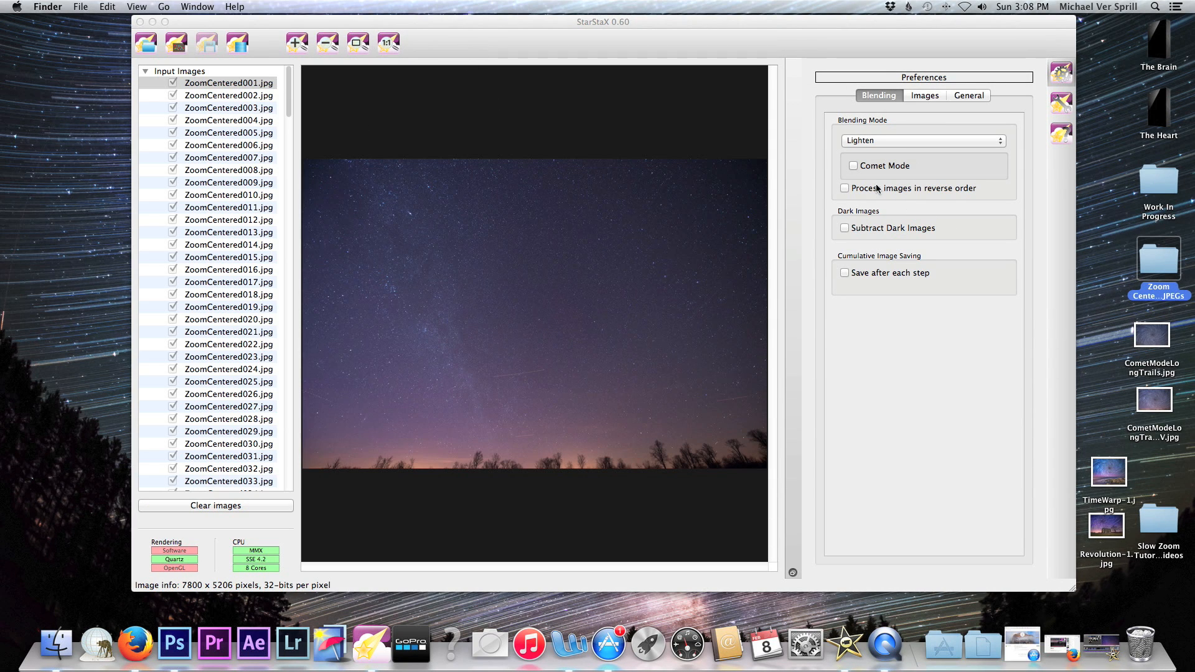
click(852, 166)
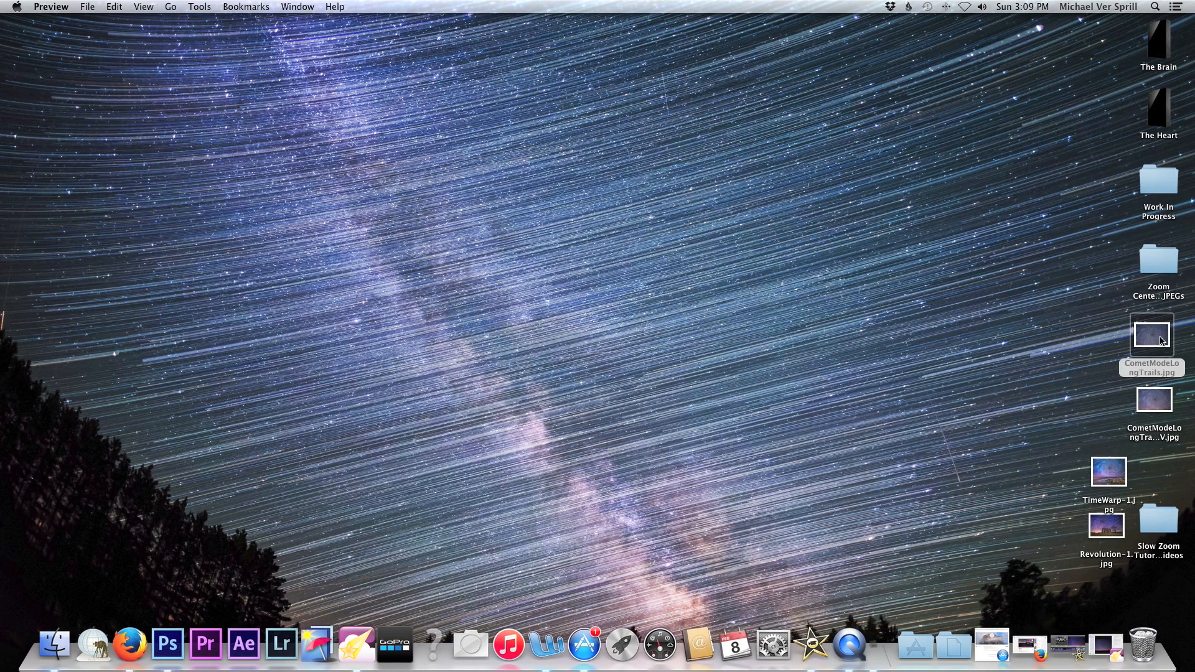
Compare CometModeLongTrails.jpg with CometModeLongTrailsREV.jpg, keeping only the original open
double_click(1151, 334)
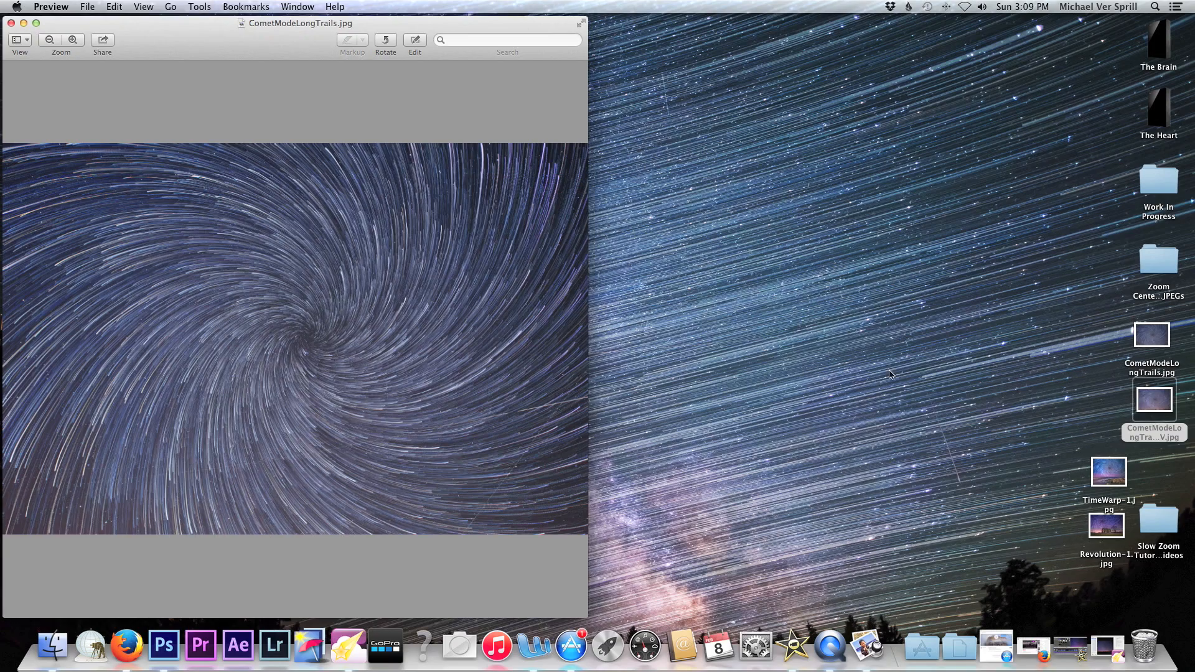
double_click(1152, 399)
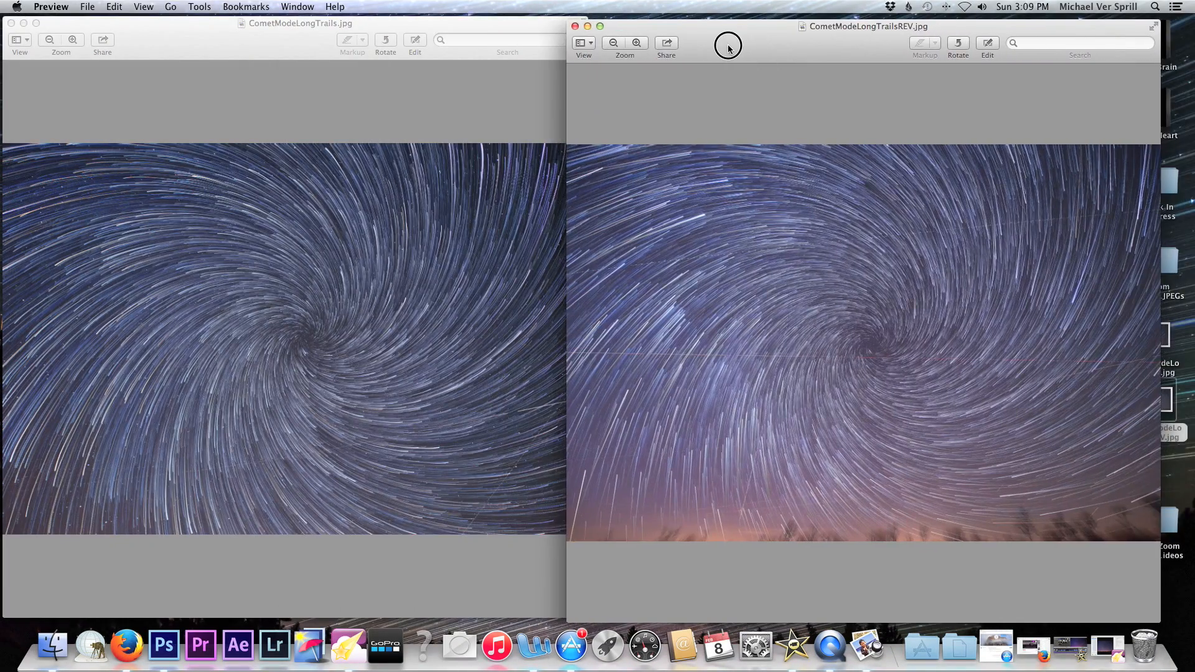
mouse_move(600, 36)
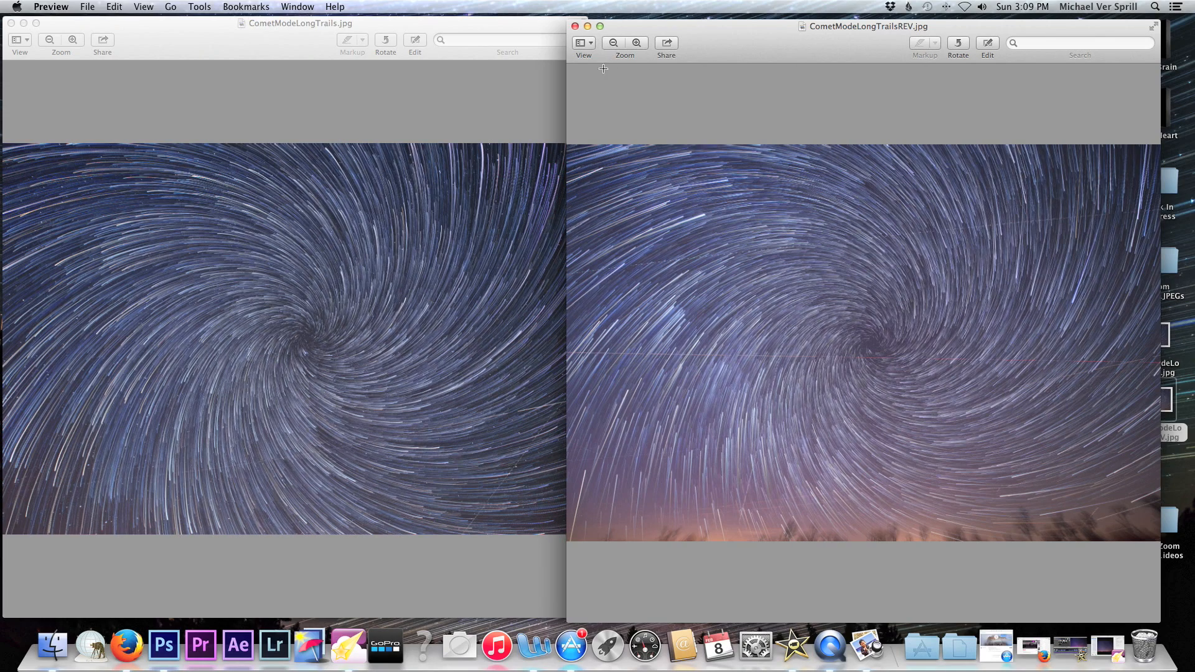
click(575, 26)
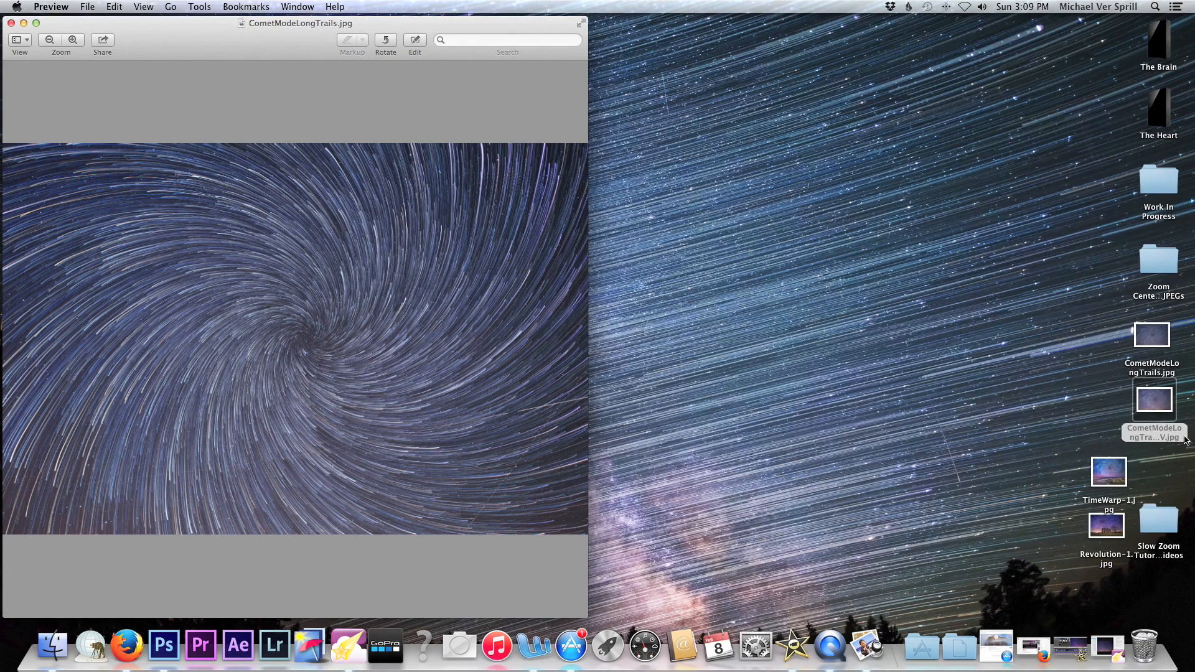
View the farmhouse composite Revolution-1.jpg in Preview
double_click(1105, 525)
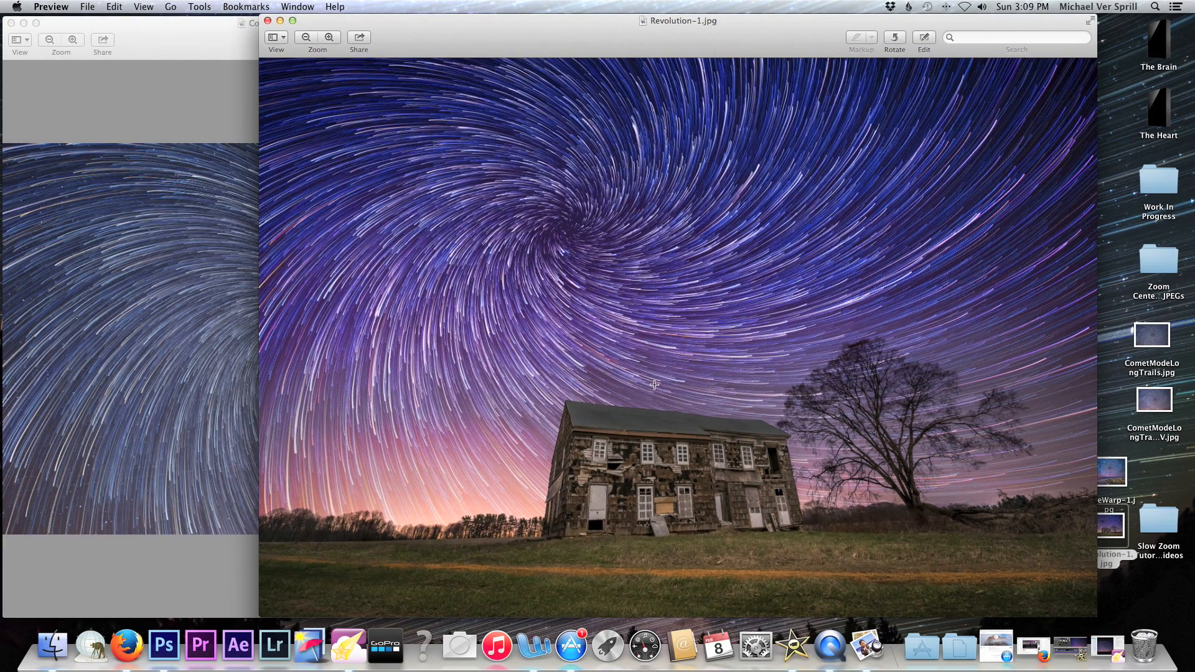
mouse_move(622, 406)
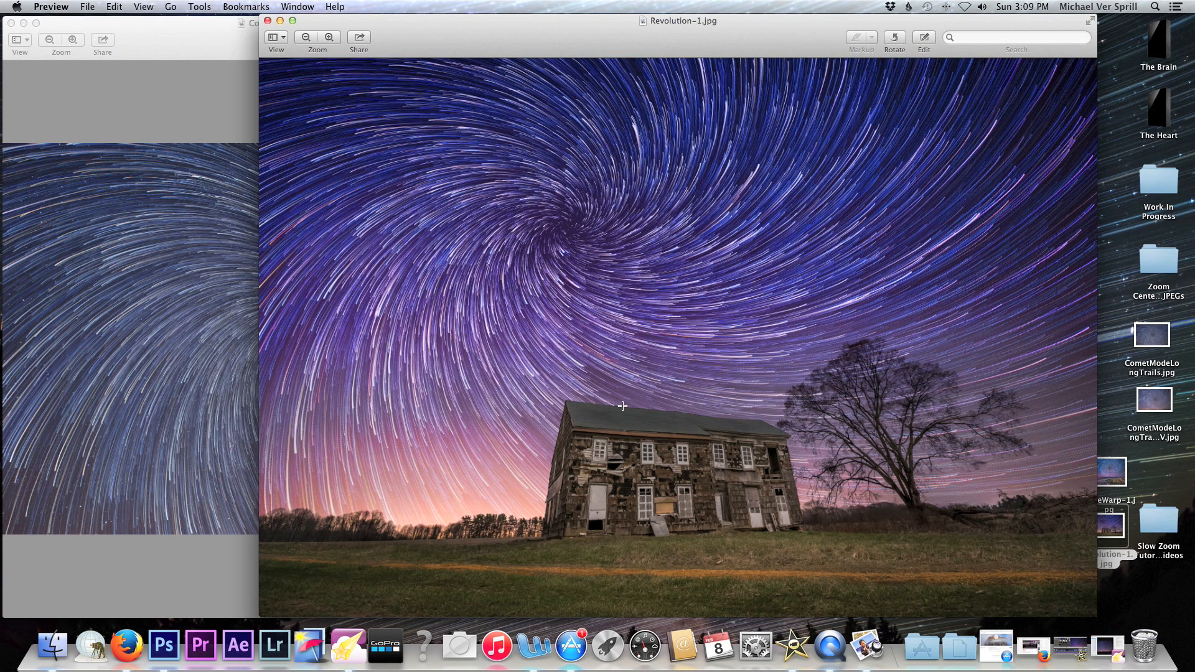
mouse_move(670, 409)
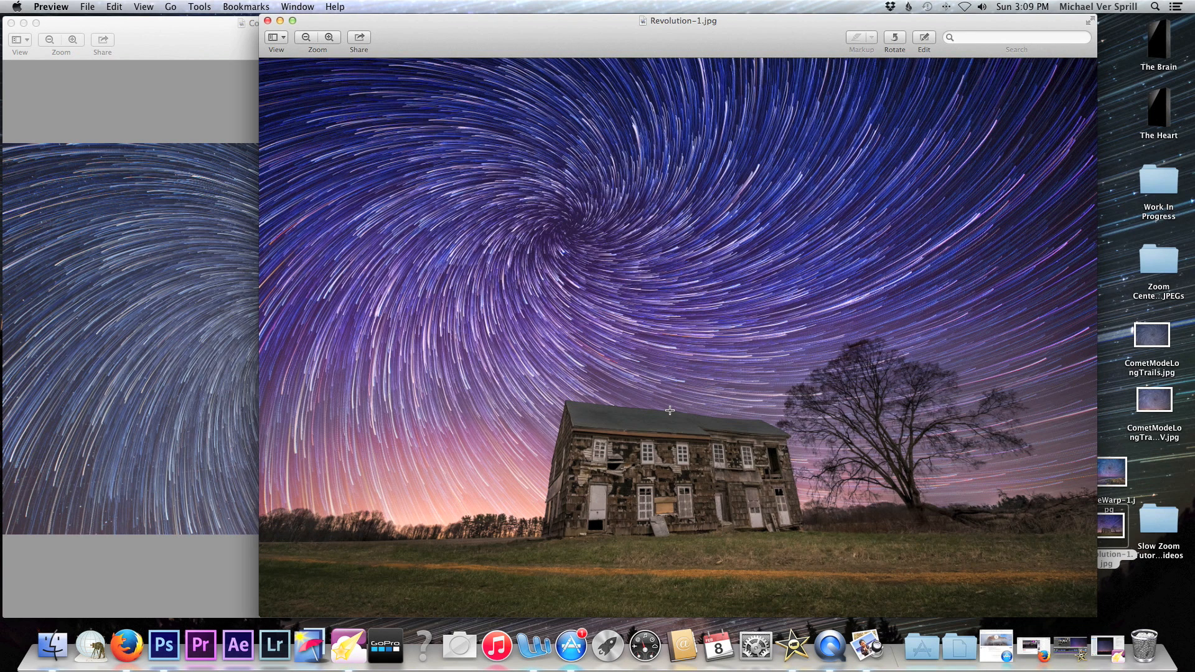
mouse_move(463, 122)
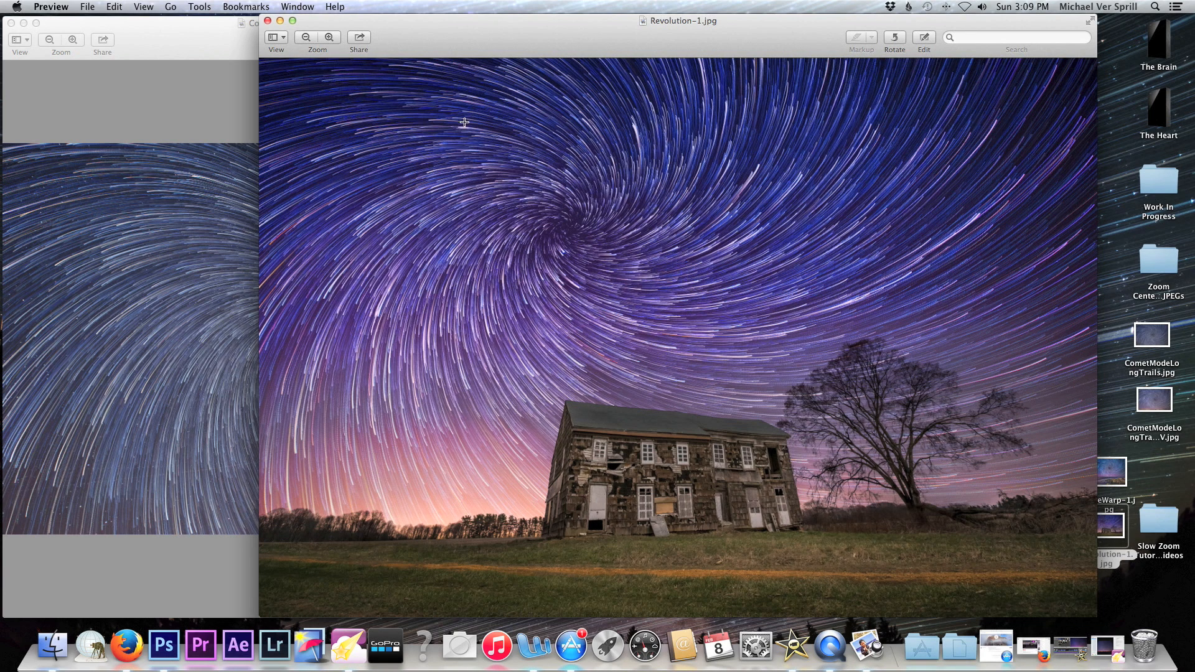
mouse_move(593, 288)
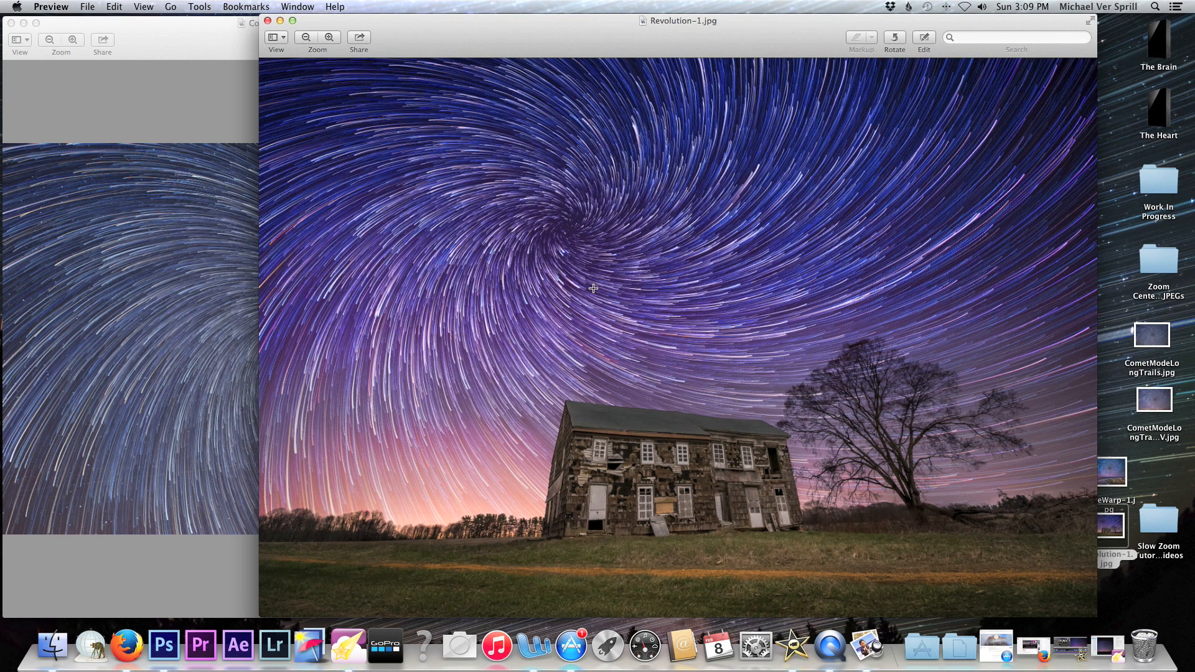
mouse_move(675, 275)
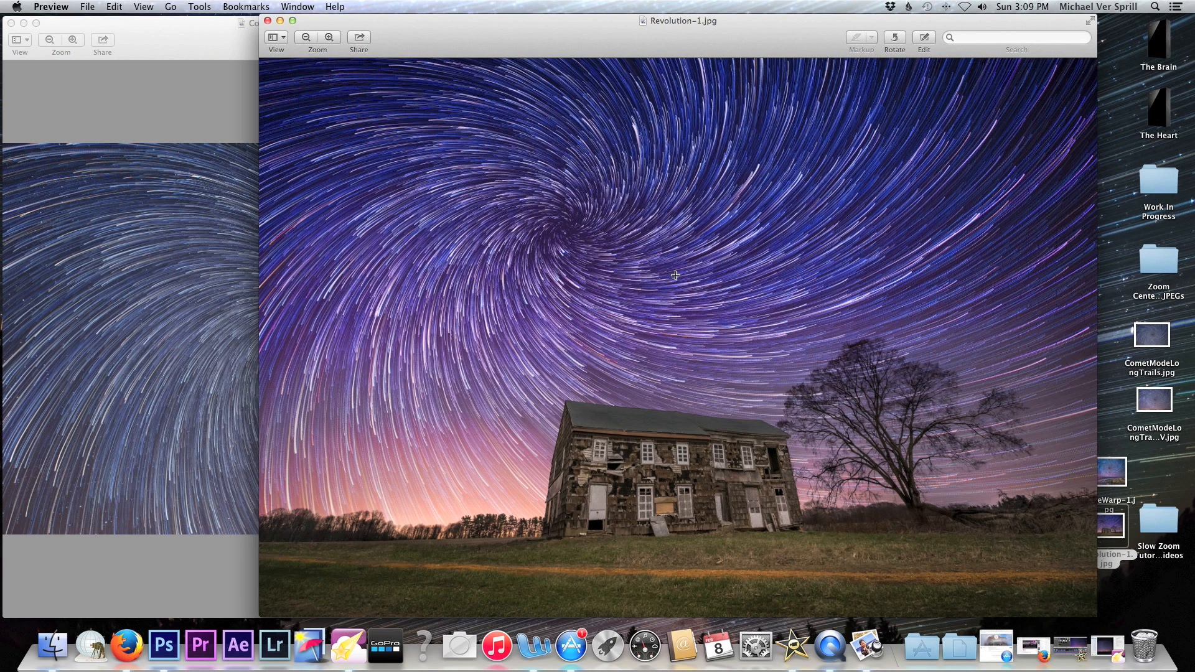